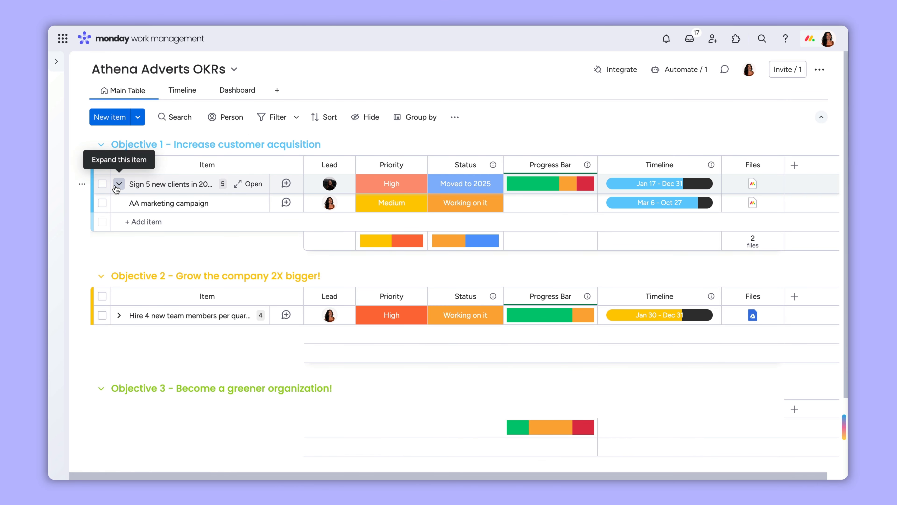
# Expand AA marketing campaign and add subitems commercial, Meta ad campaign, email campaign and referral campaign
pyautogui.click(119, 183)
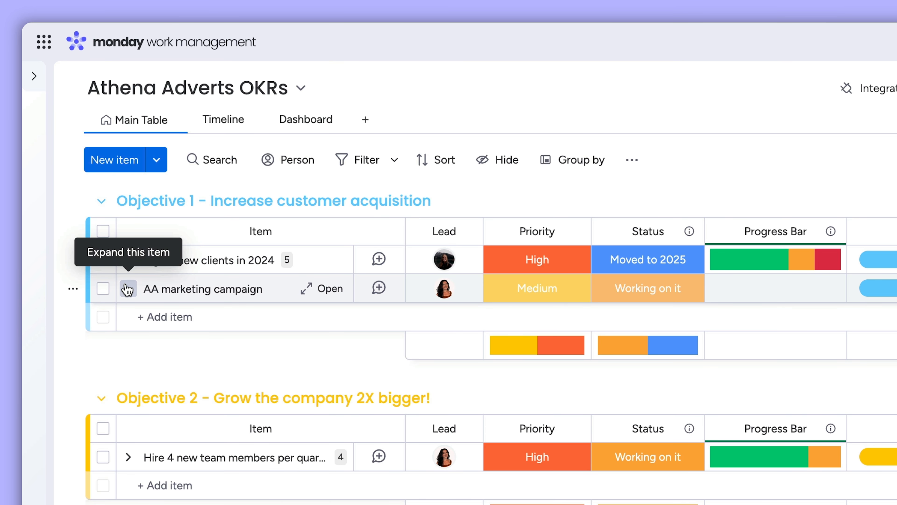
pyautogui.click(128, 288)
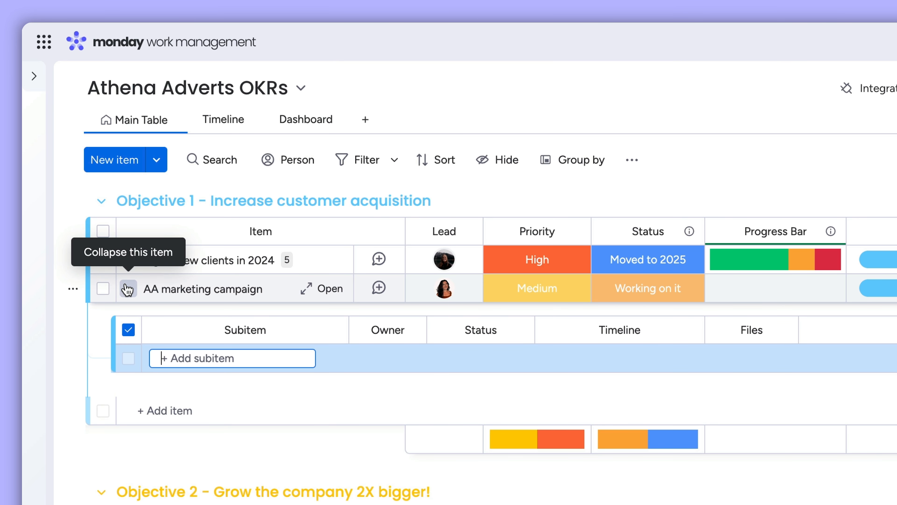
pyautogui.click(128, 288)
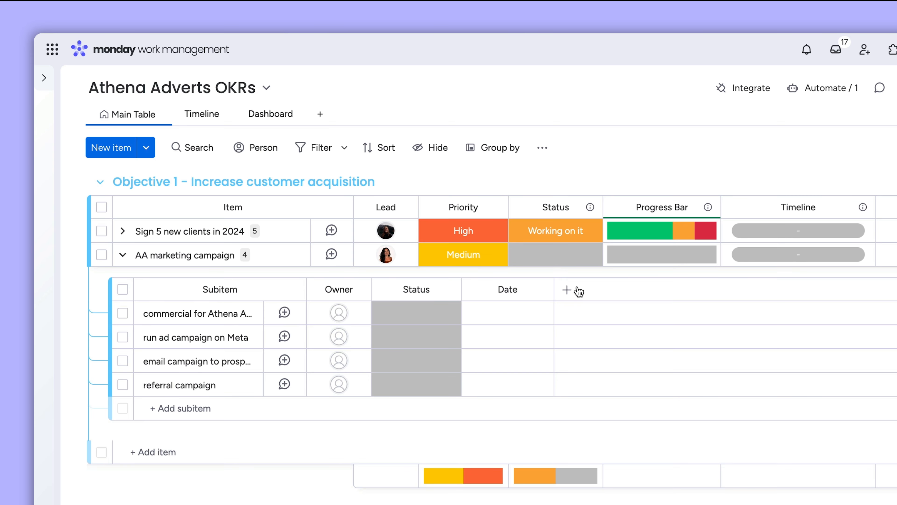
# Copy Status, Timeline and Files columns to the subitems, fill their values and check the progress bar breakdown
pyautogui.click(568, 290)
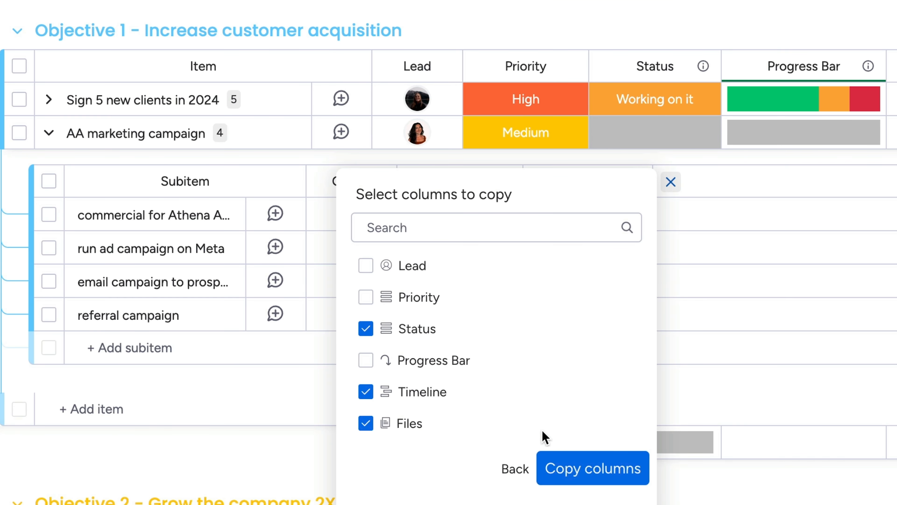
pyautogui.click(592, 468)
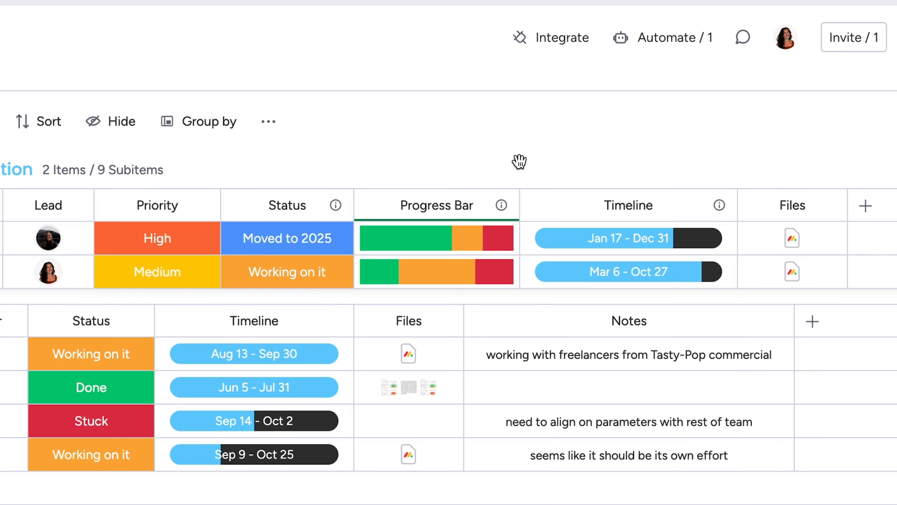
pyautogui.moveTo(469, 243)
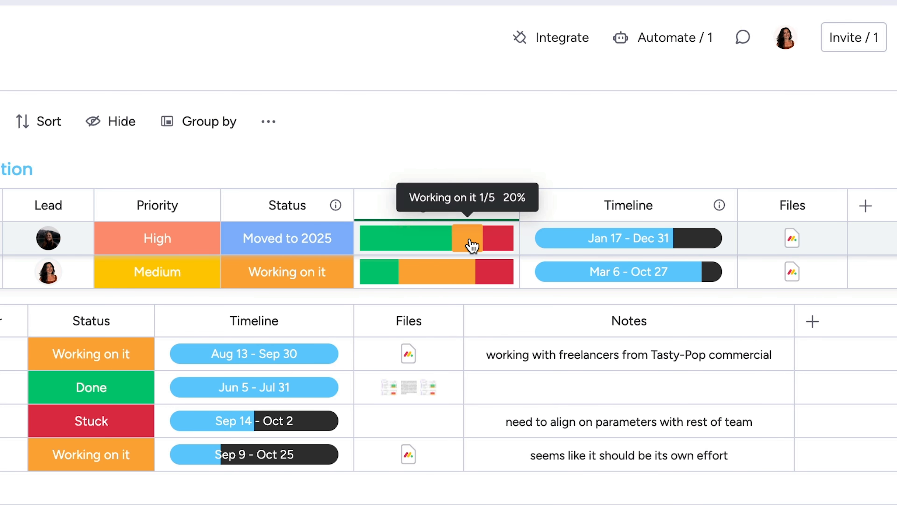
pyautogui.click(405, 238)
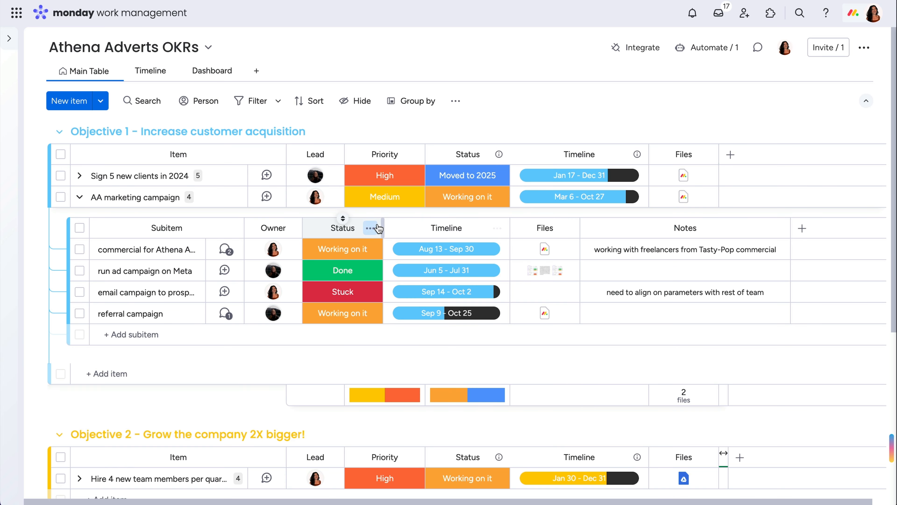
# Add a Subitems Status column on the parent items summarizing subitem statuses as colored bars
pyautogui.click(370, 227)
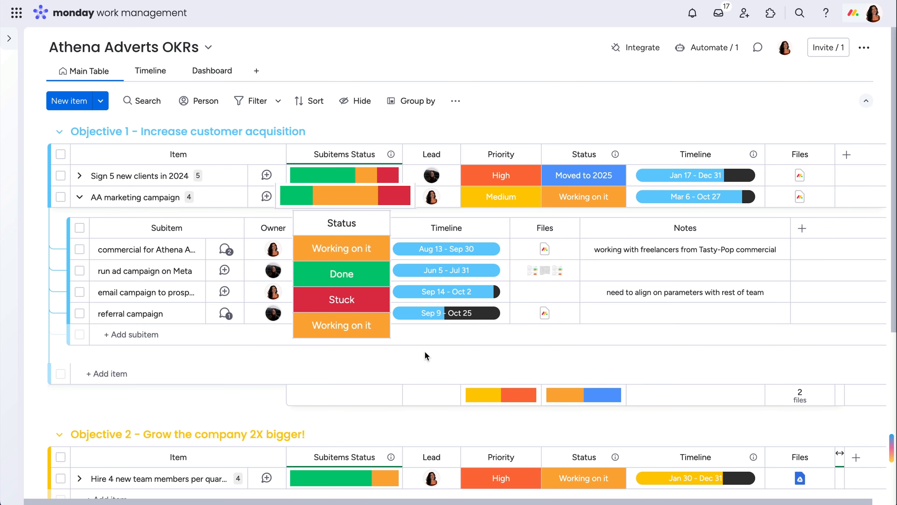
pyautogui.click(425, 355)
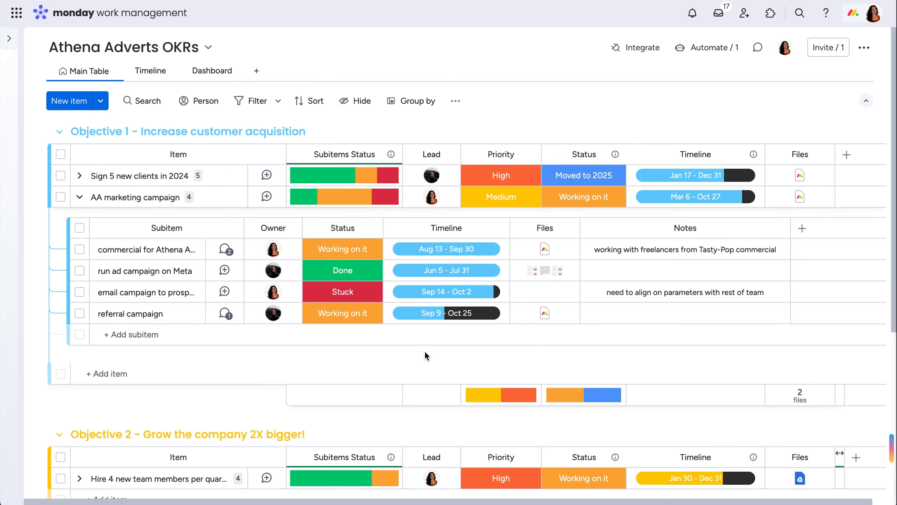
pyautogui.click(224, 249)
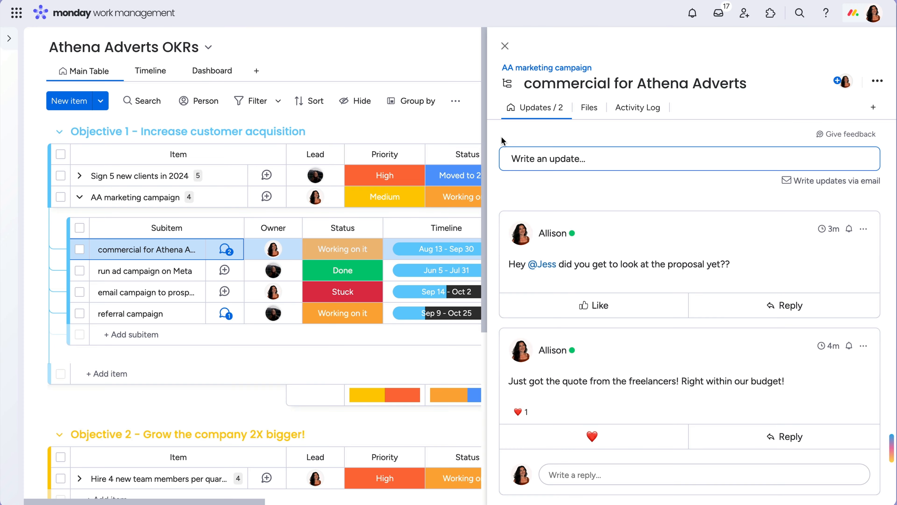
pyautogui.click(637, 107)
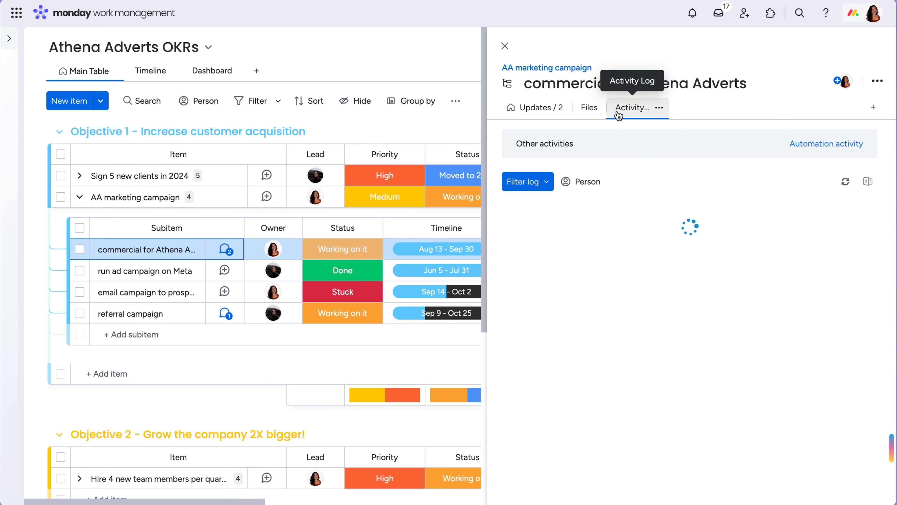
pyautogui.click(634, 107)
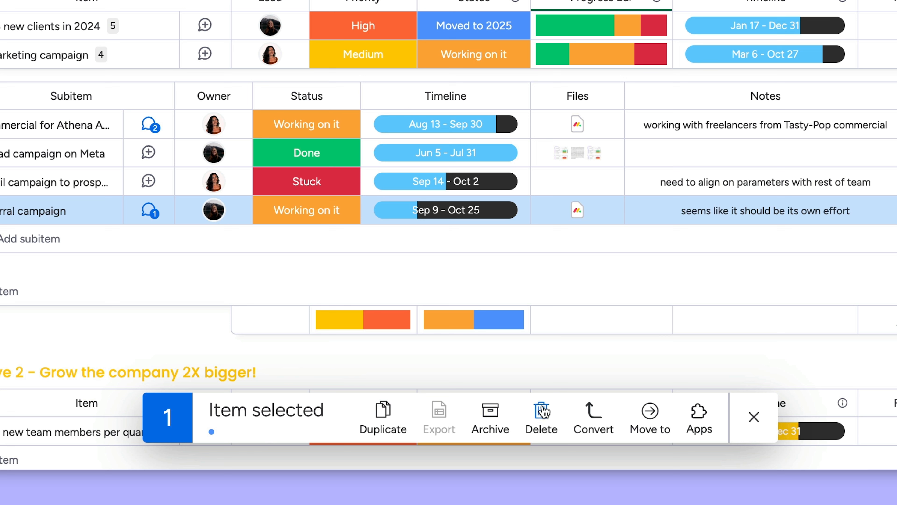
pyautogui.moveTo(593, 412)
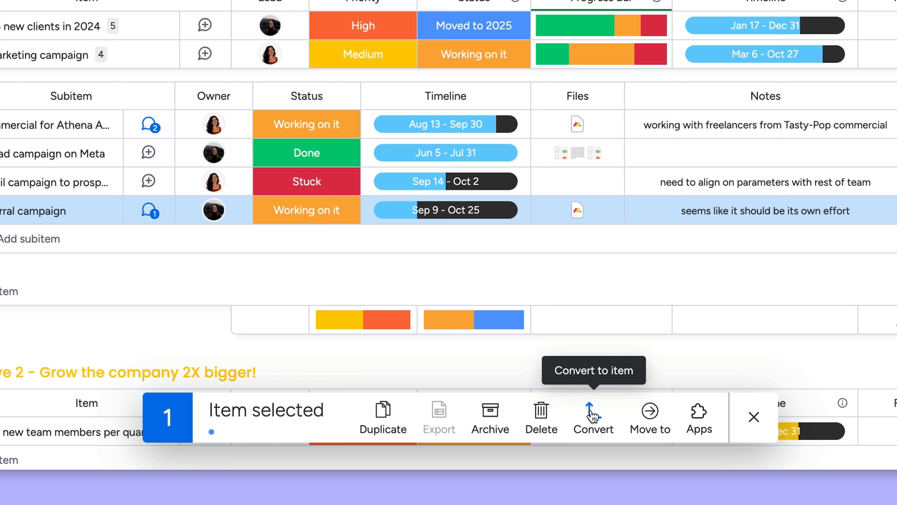
# Convert referral campaign into its own item, then move it back as a subitem of AA marketing campaign
pyautogui.click(593, 416)
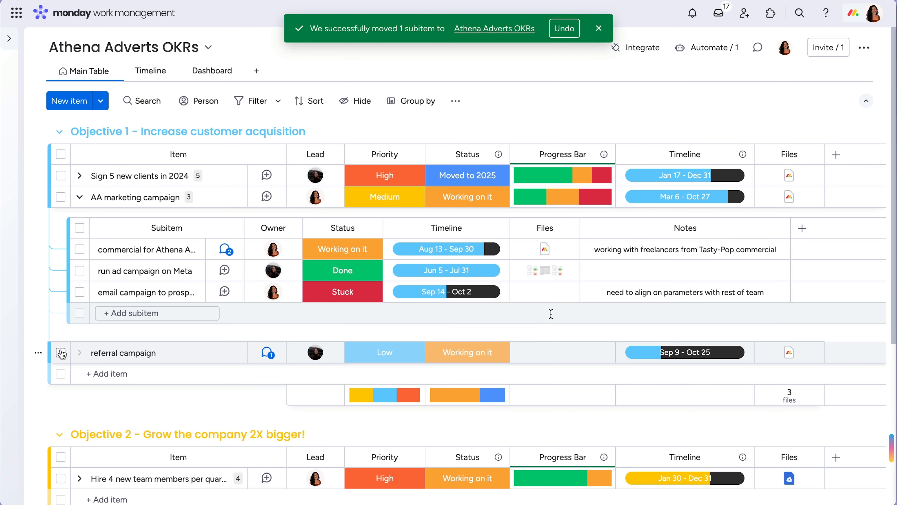
pyautogui.click(61, 352)
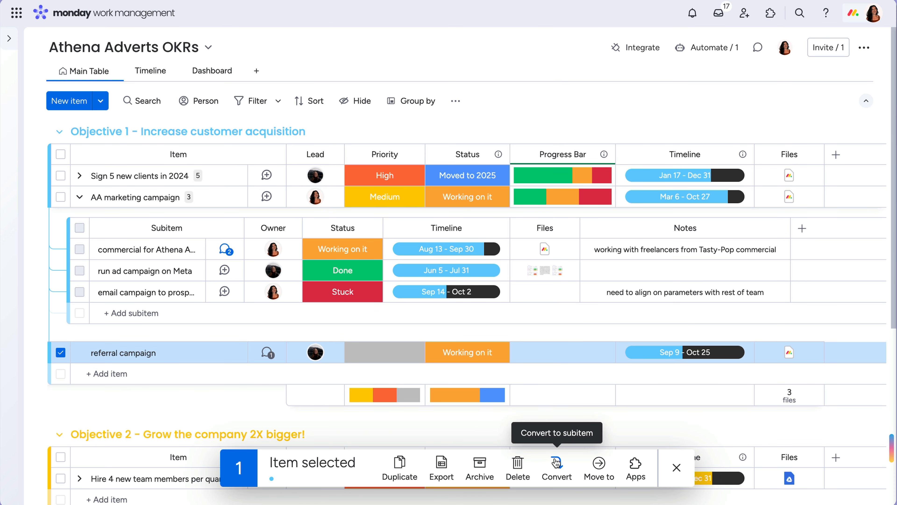
pyautogui.click(556, 467)
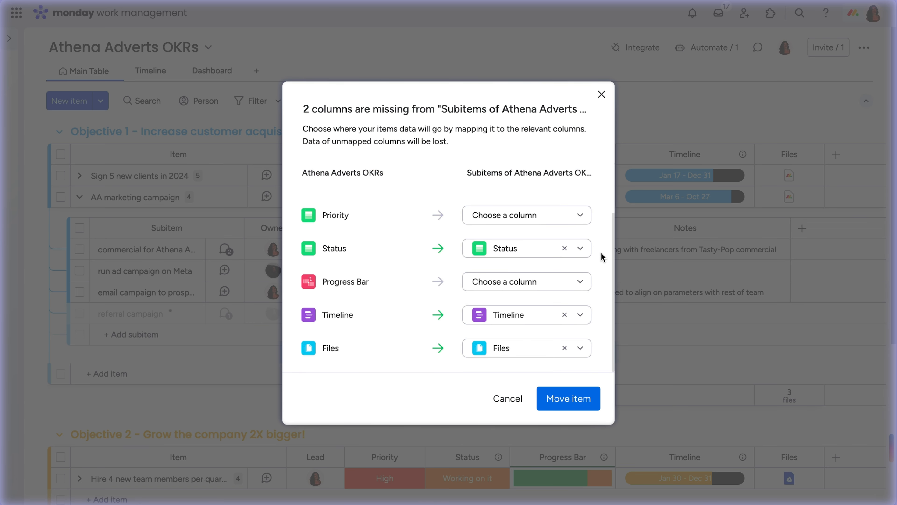
pyautogui.click(568, 398)
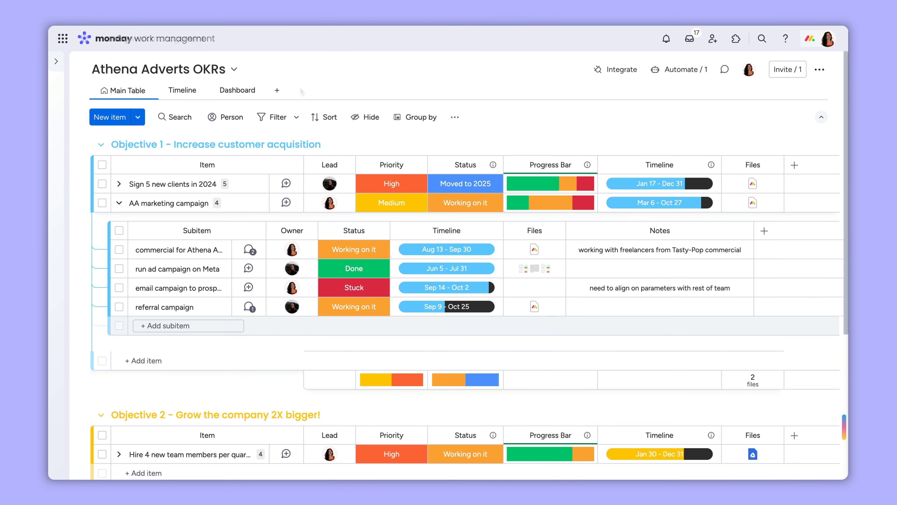
pyautogui.moveTo(298, 91)
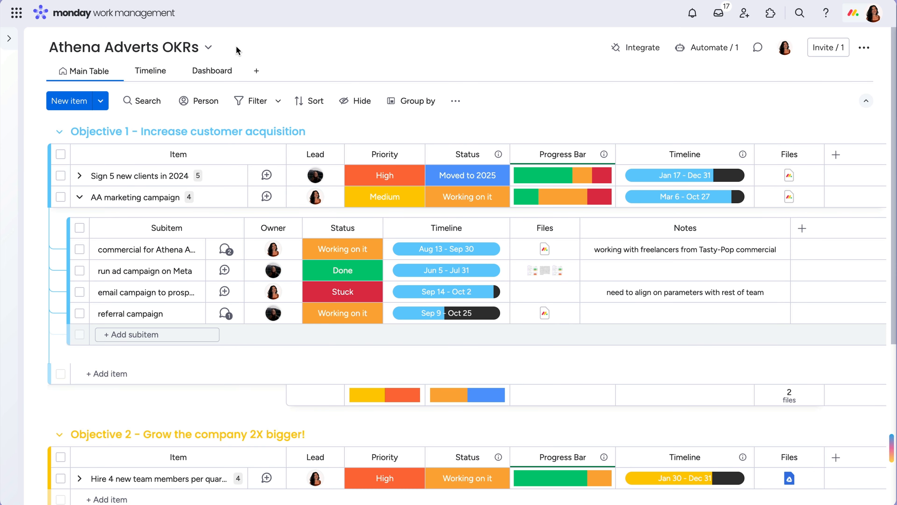
# Switch to the board's Dashboard with its Gantt, Objective Progress and Subitem Status widgets
pyautogui.click(212, 71)
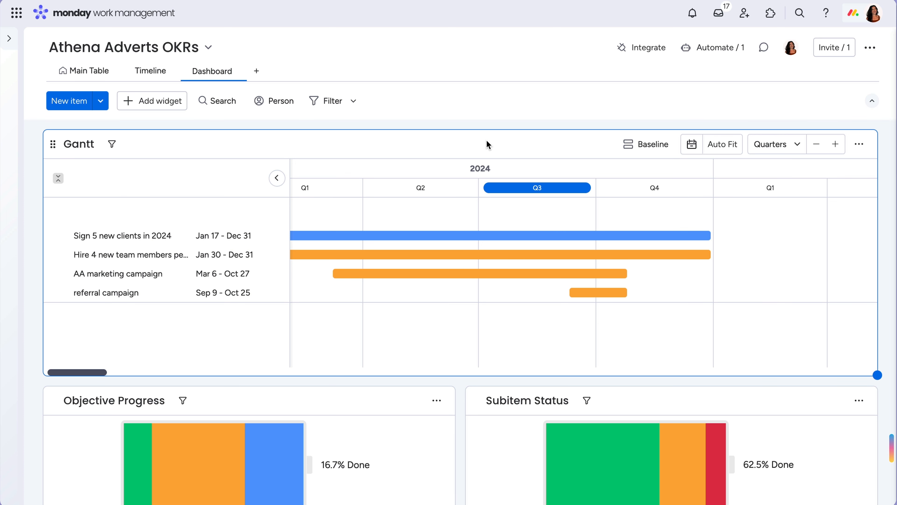
# In the Gantt widget settings, include the subitem Timeline column so subitem timelines show under parents
pyautogui.click(859, 143)
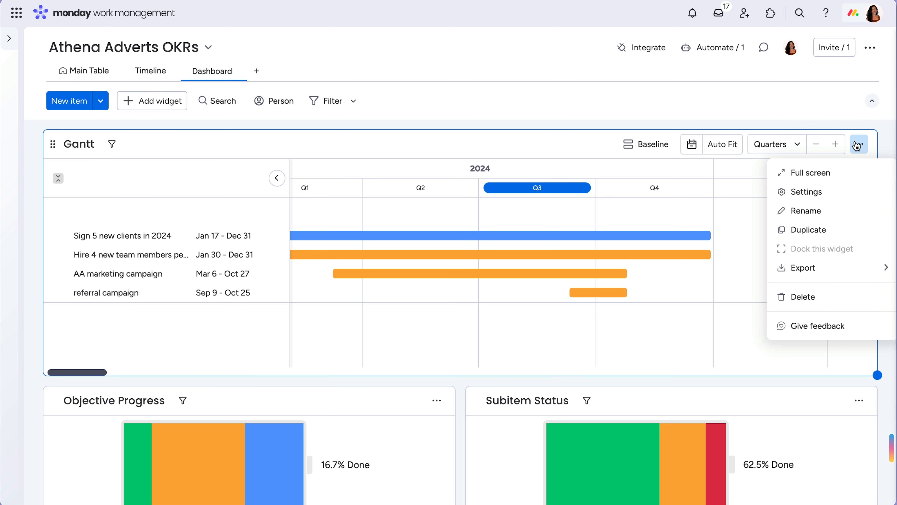
pyautogui.click(806, 191)
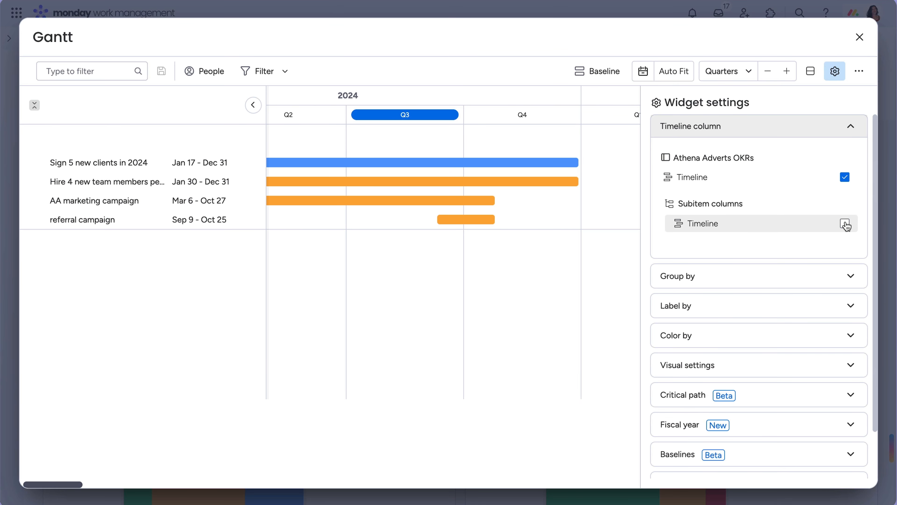
pyautogui.click(845, 223)
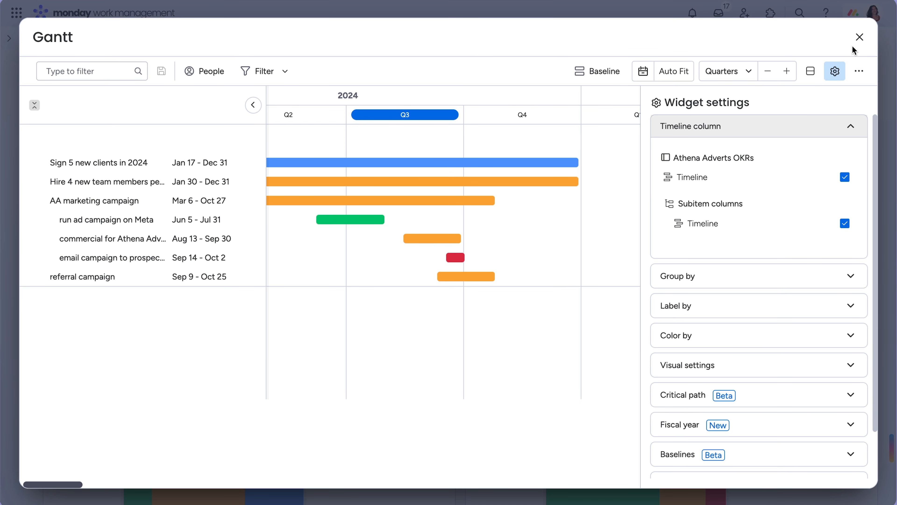
pyautogui.click(858, 37)
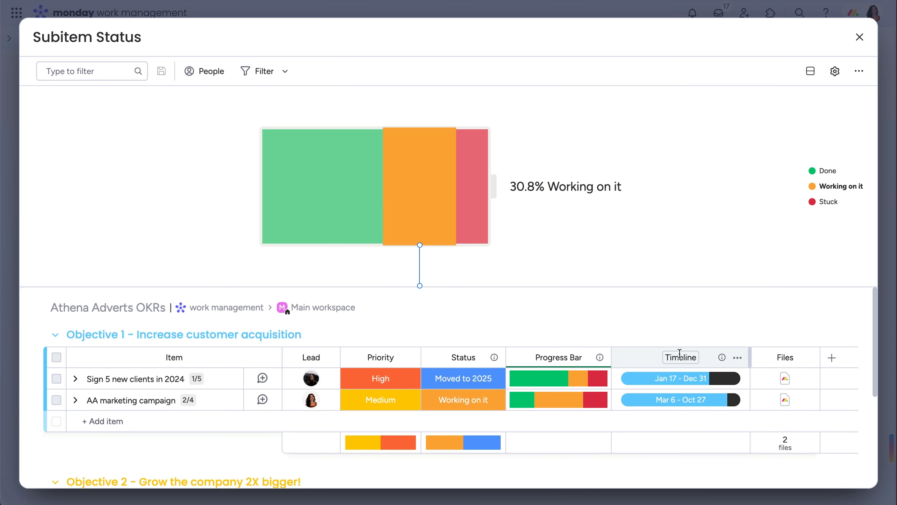
# Close the enlarged Subitem Status widget, landing on the Athena Adverts customer campaigns board
pyautogui.click(859, 36)
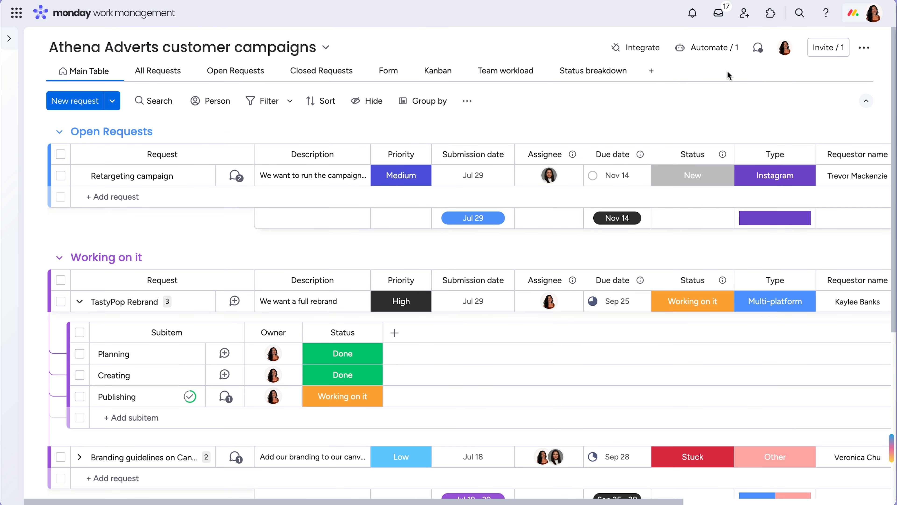
# Create automation: when an item moves to Working on it, create three subitems
pyautogui.click(706, 48)
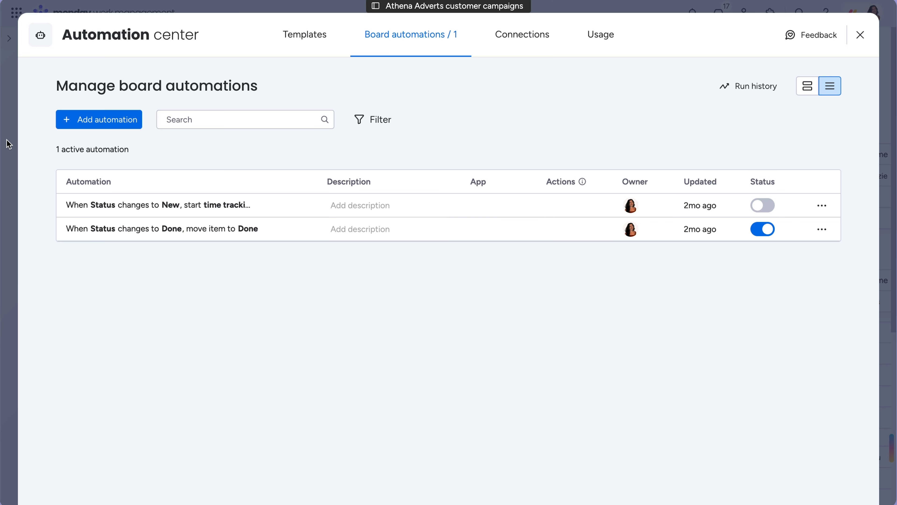
pyautogui.click(99, 119)
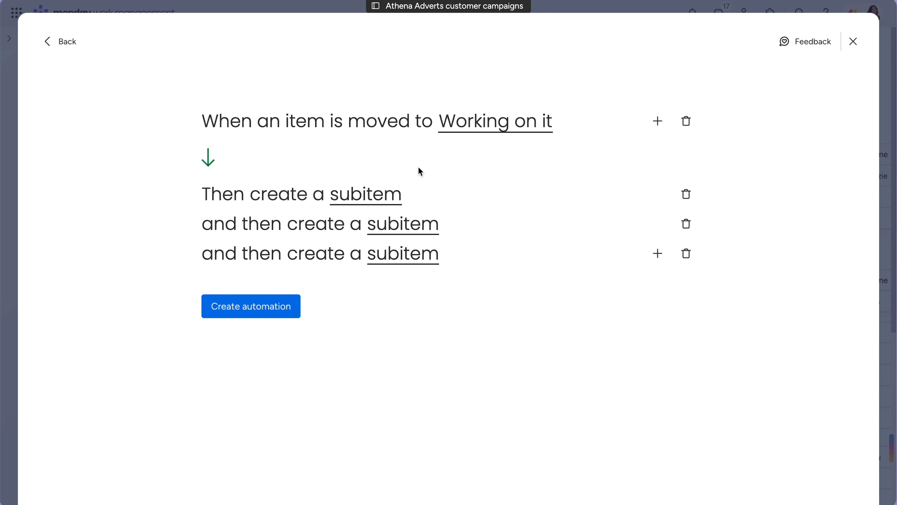
pyautogui.click(852, 41)
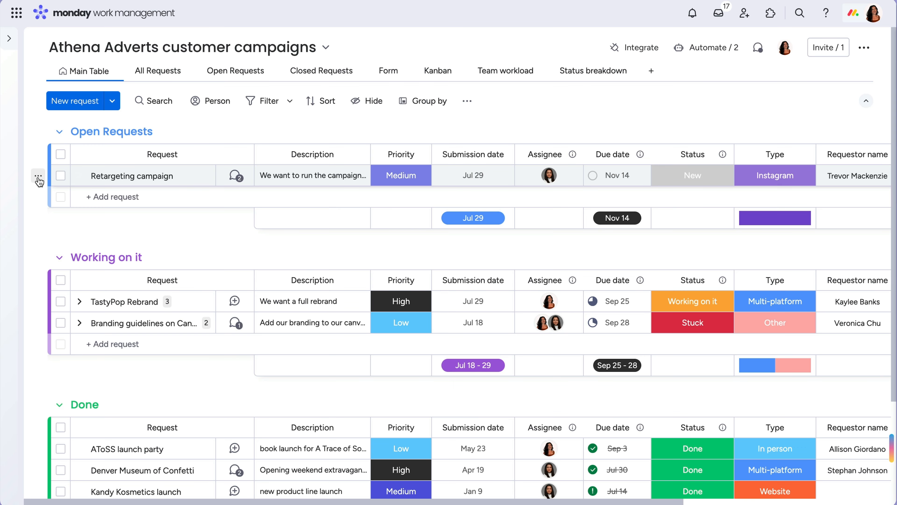